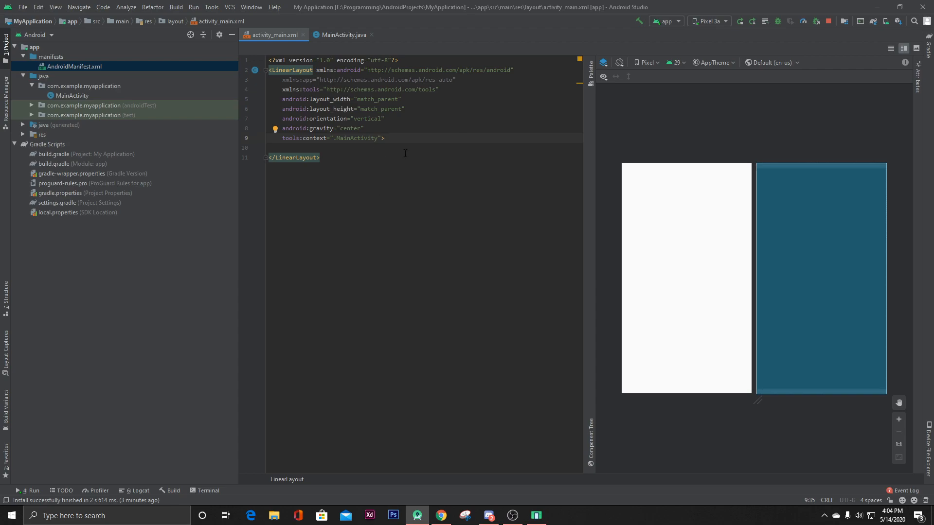
# Add a match_parent WebView with id webview to activity_main.xml.
pyautogui.press('Enter')
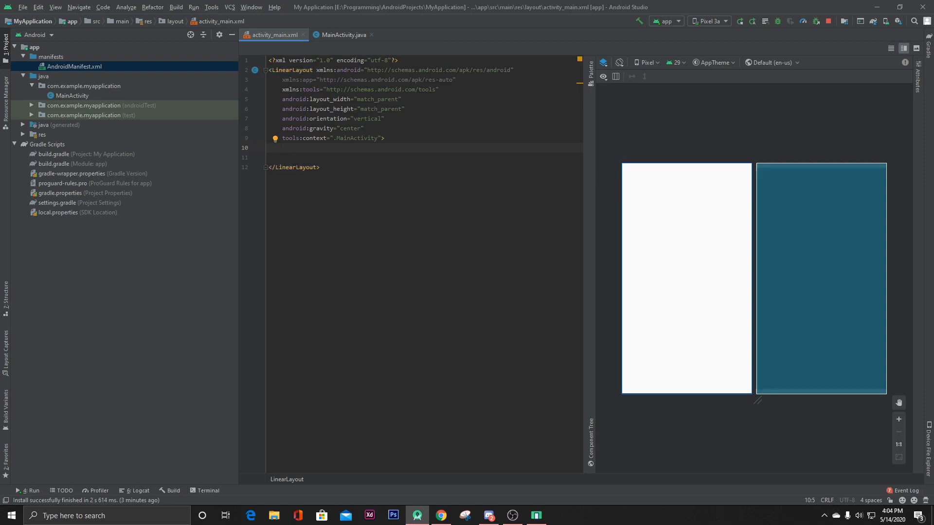
pyautogui.write('<WebView')
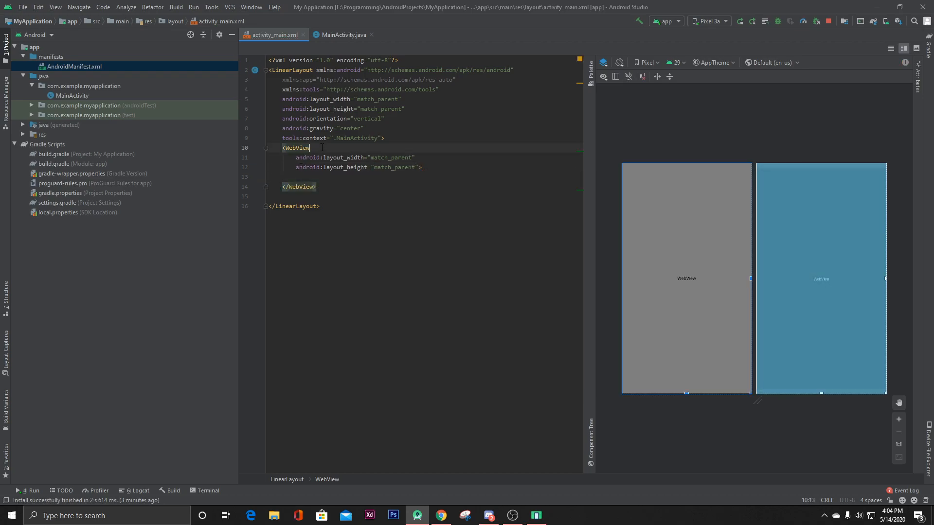
pyautogui.write('android:id="@+id/')
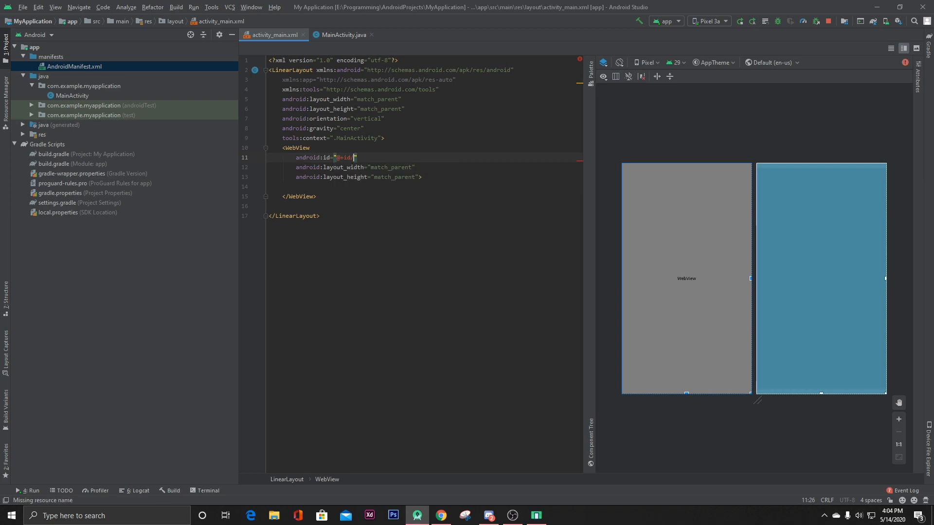
pyautogui.write('webview')
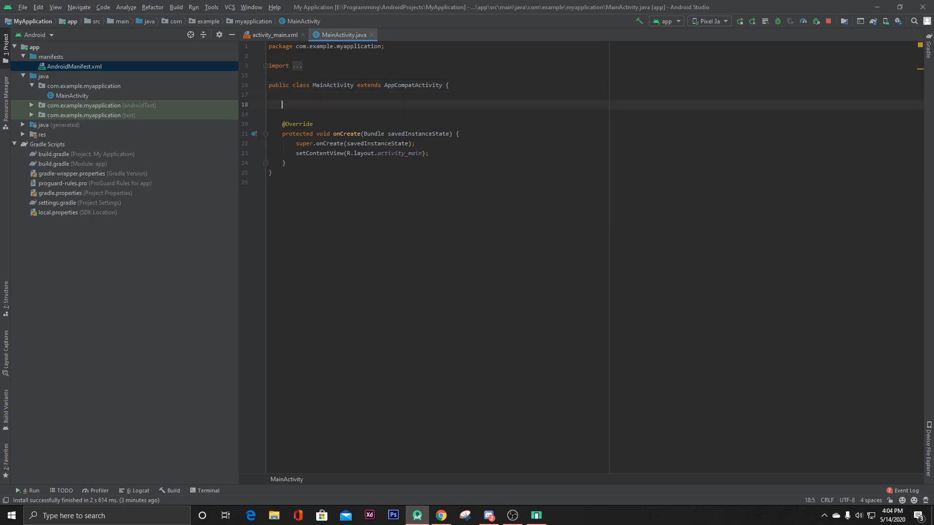
# Declare a WebView field and assign it findViewById(R.id.webview) in onCreate.
pyautogui.write('w webView;')
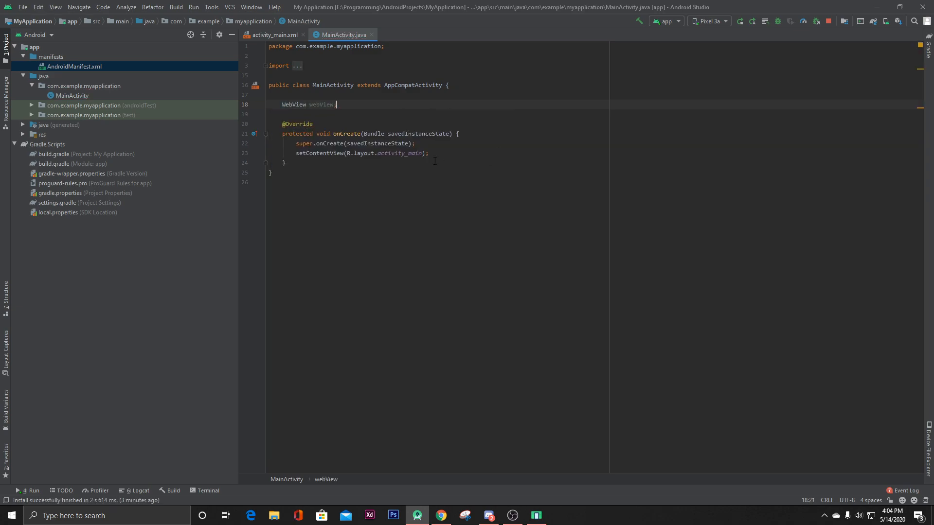
pyautogui.write('web')
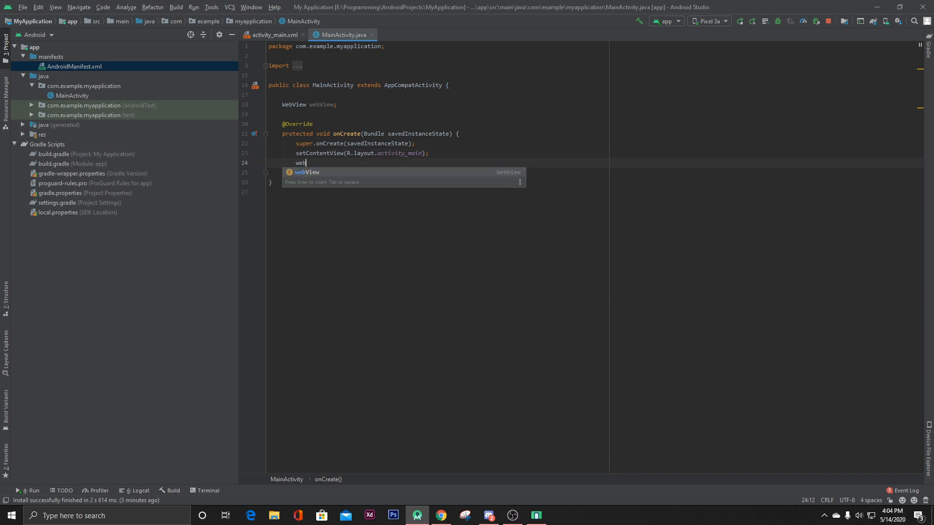
pyautogui.write('webView = fi')
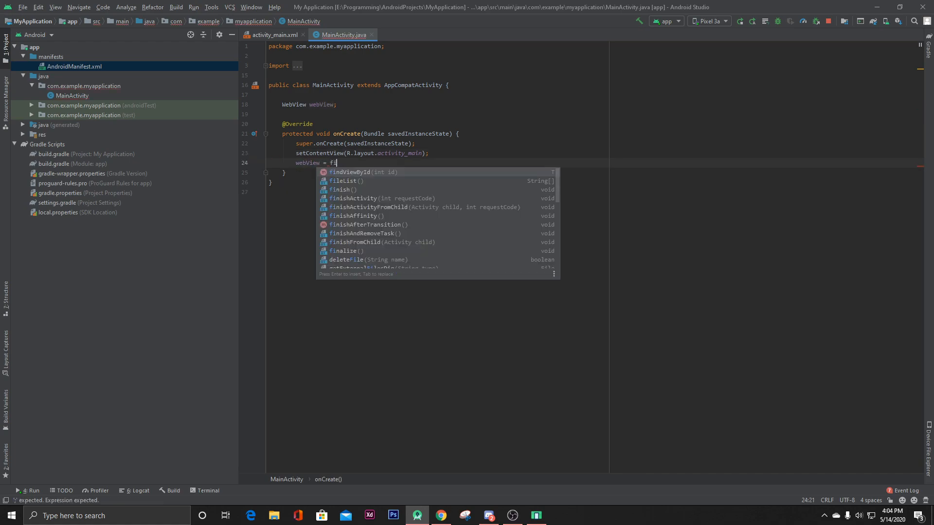
pyautogui.write('ndViewById(R.i')
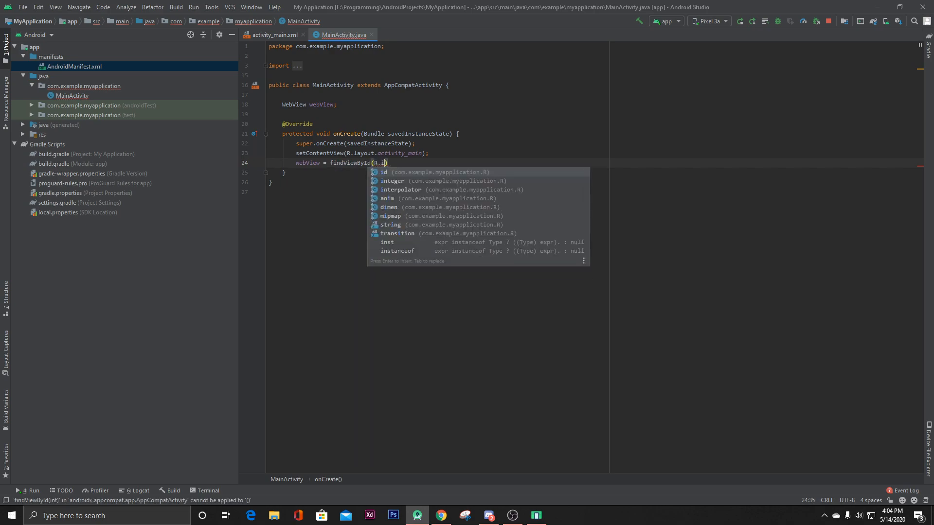
pyautogui.write('webview')
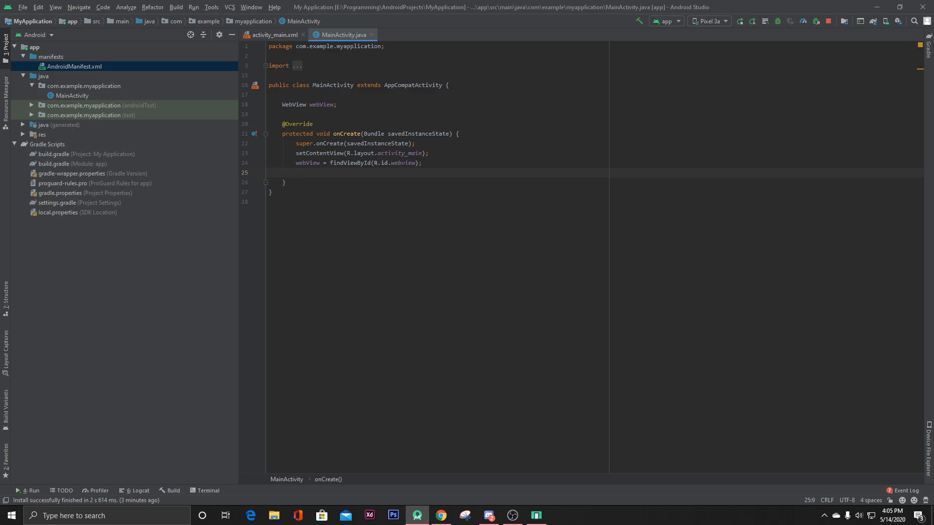
pyautogui.write('webView.se')
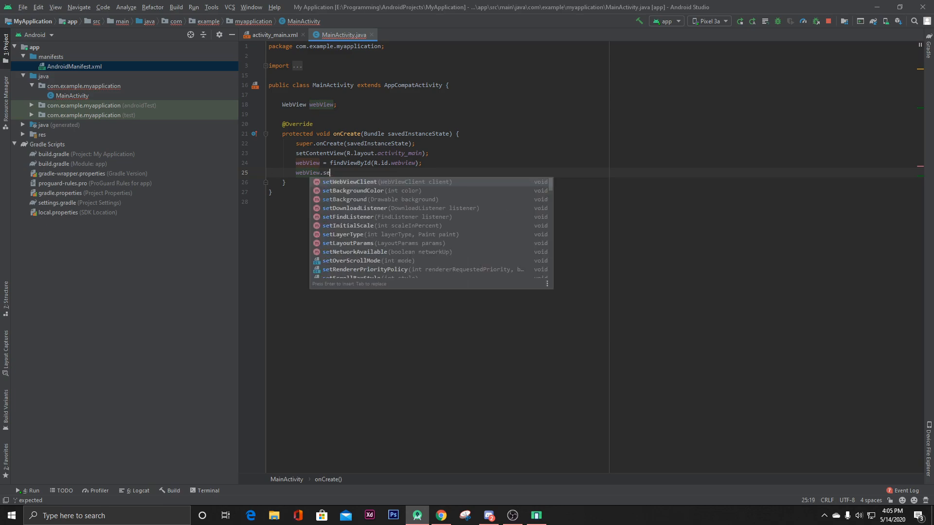
# Set a new WebViewClient on webView.
pyautogui.write('tWebViewClient();')
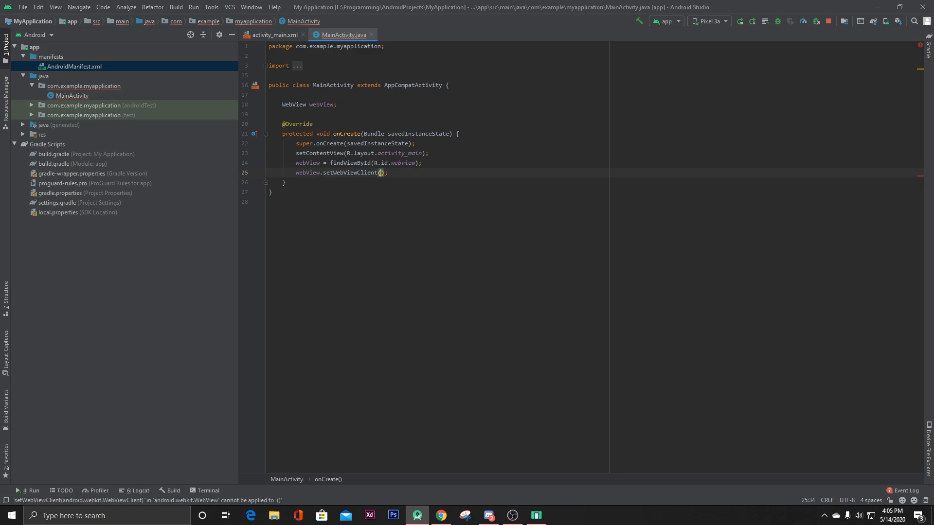
pyautogui.write('new Web')
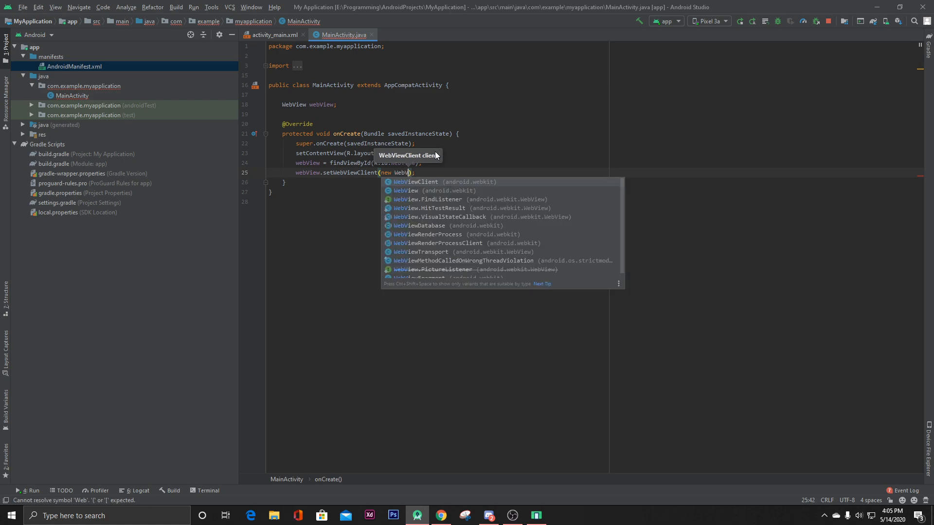
pyautogui.write('V')
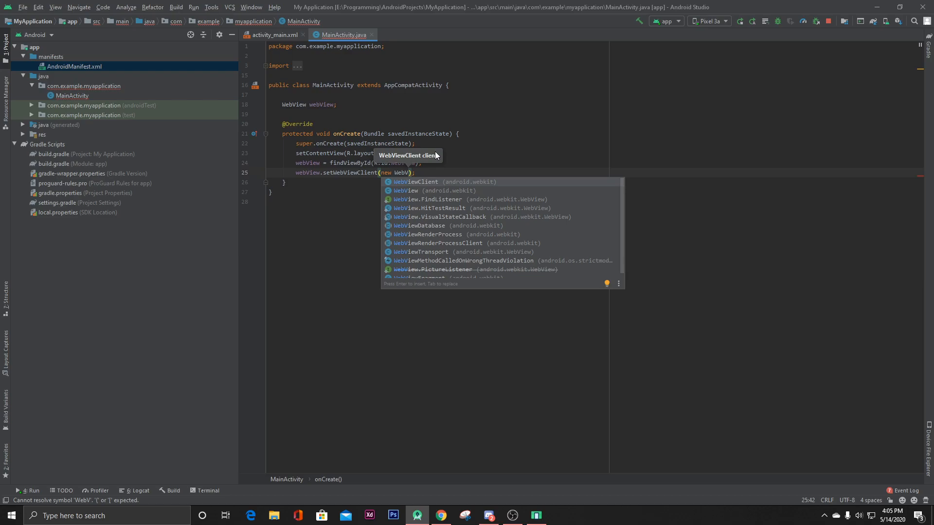
pyautogui.press('Enter')
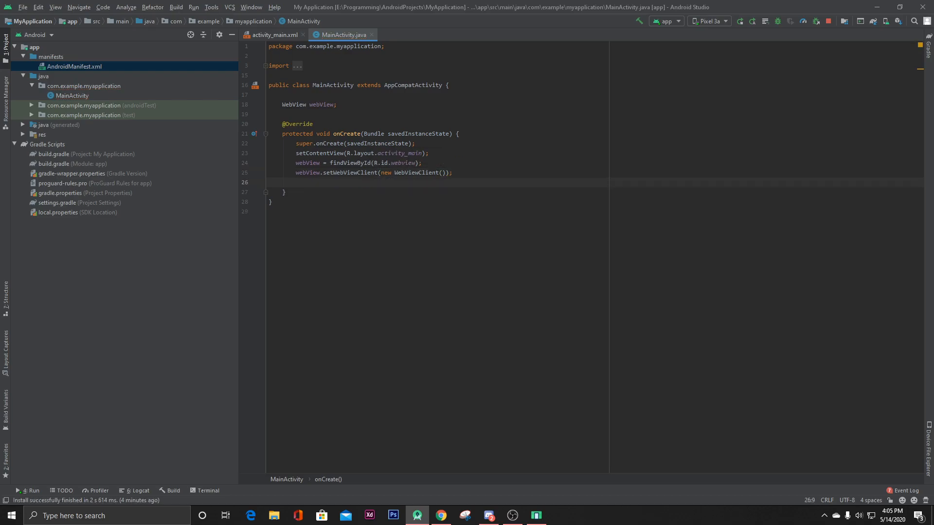
# Start an empty webView.loadUrl() call and copy the Firebase site address from Chrome.
pyautogui.write('webView.loa')
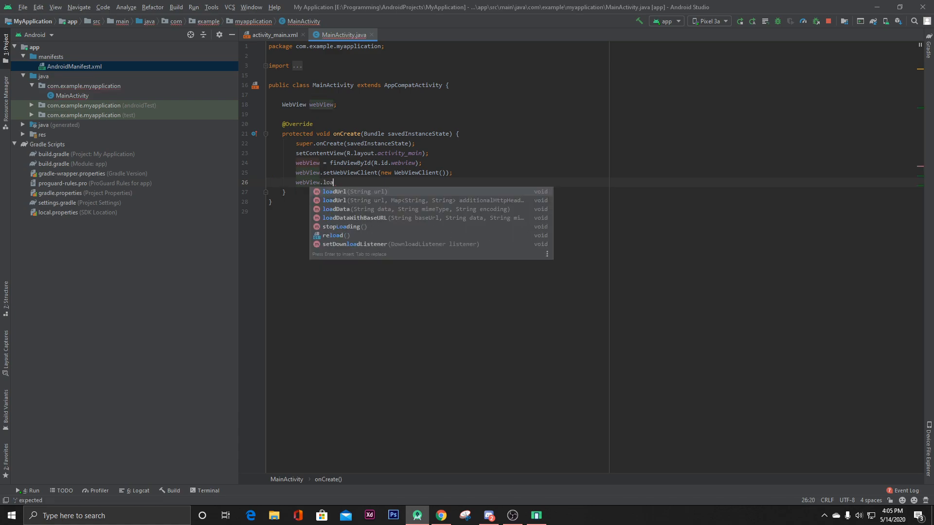
pyautogui.press('Enter')
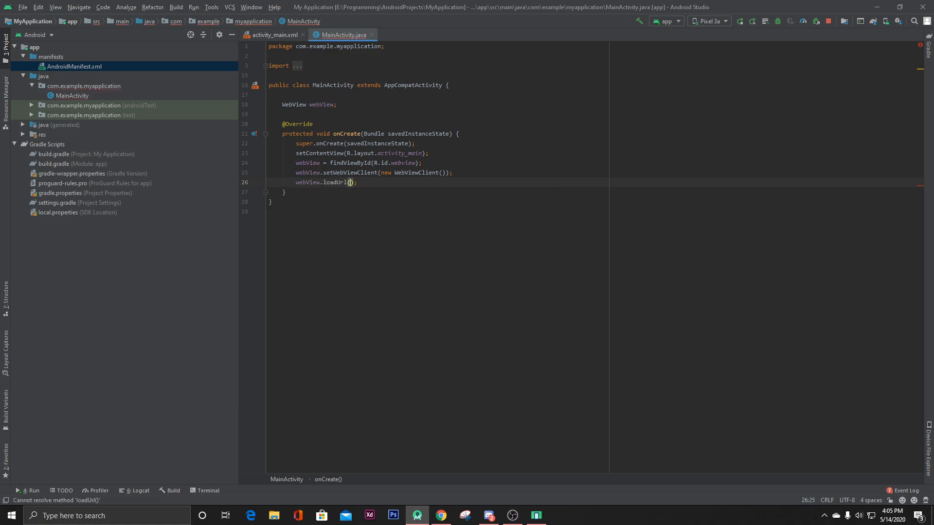
pyautogui.click(349, 182)
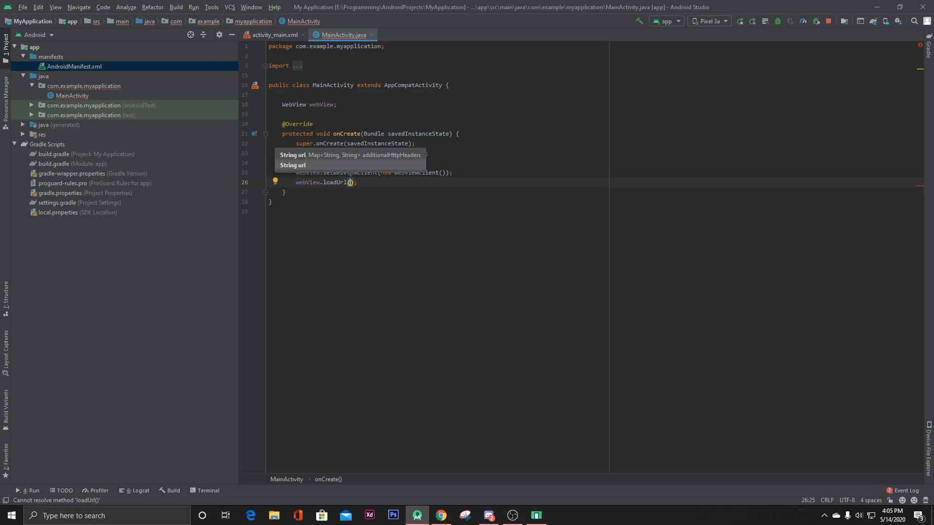
pyautogui.click(441, 516)
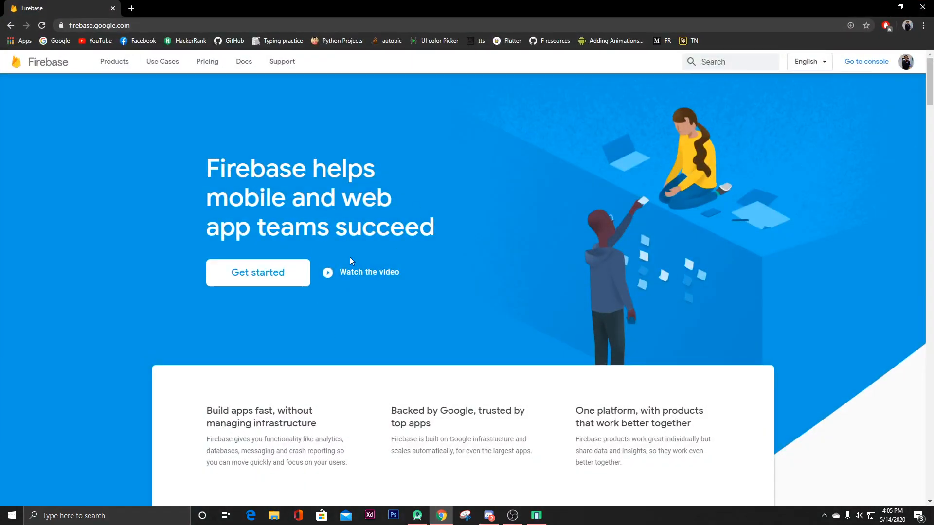
pyautogui.click(100, 25)
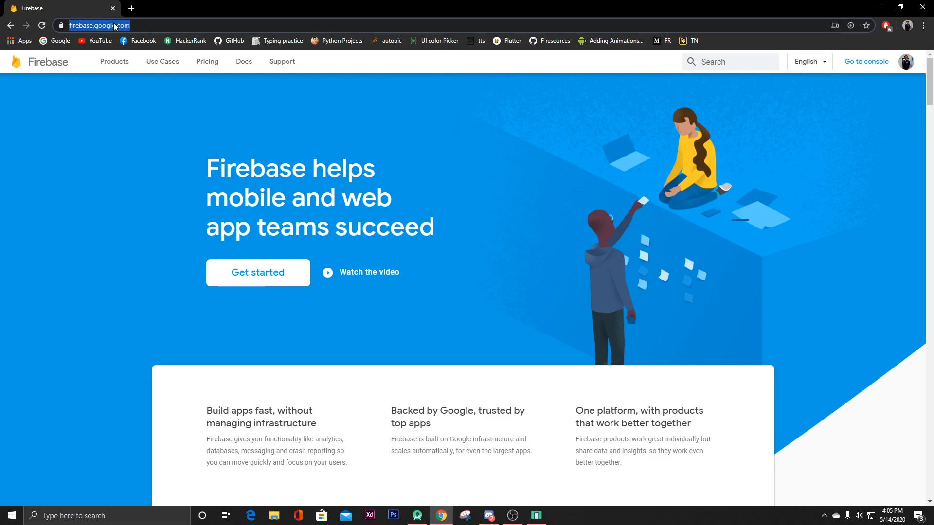
pyautogui.moveTo(145, 96)
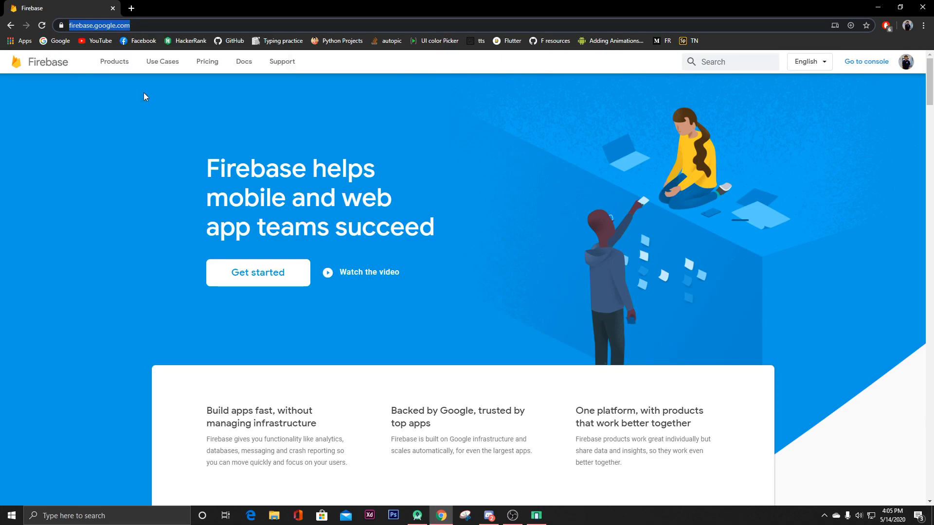
pyautogui.click(418, 516)
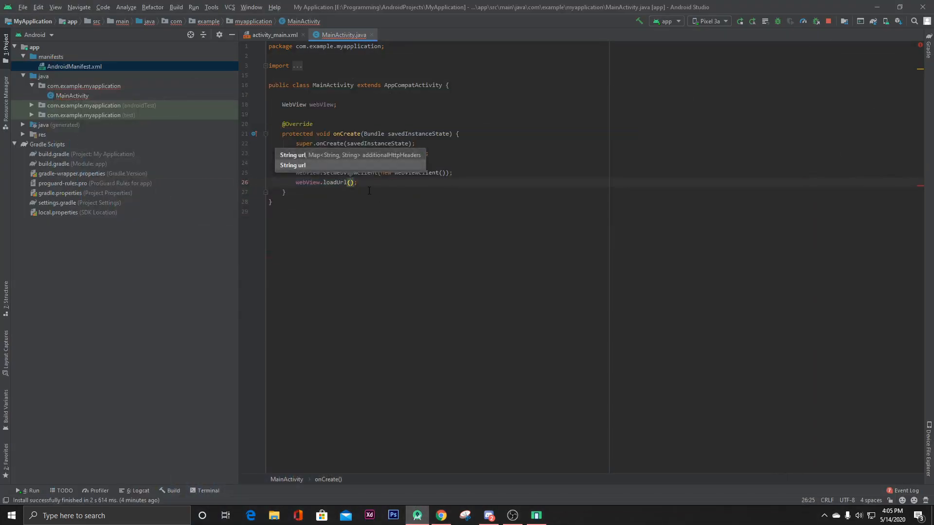
pyautogui.write('"')
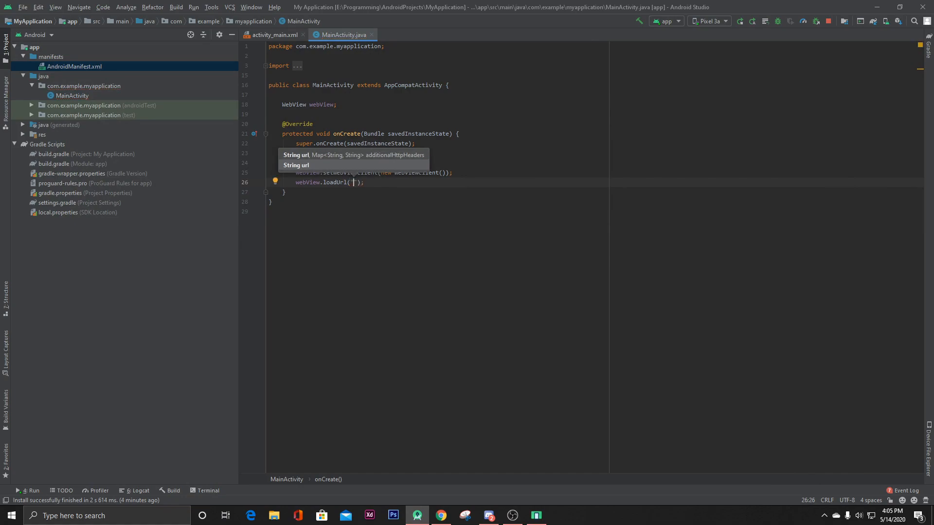
pyautogui.write('https://firebase.google.com/')
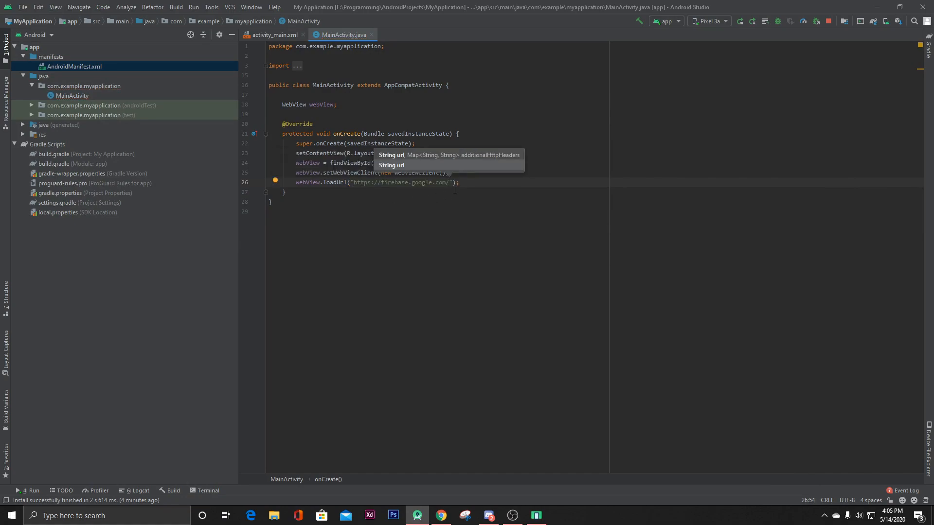
pyautogui.click(462, 182)
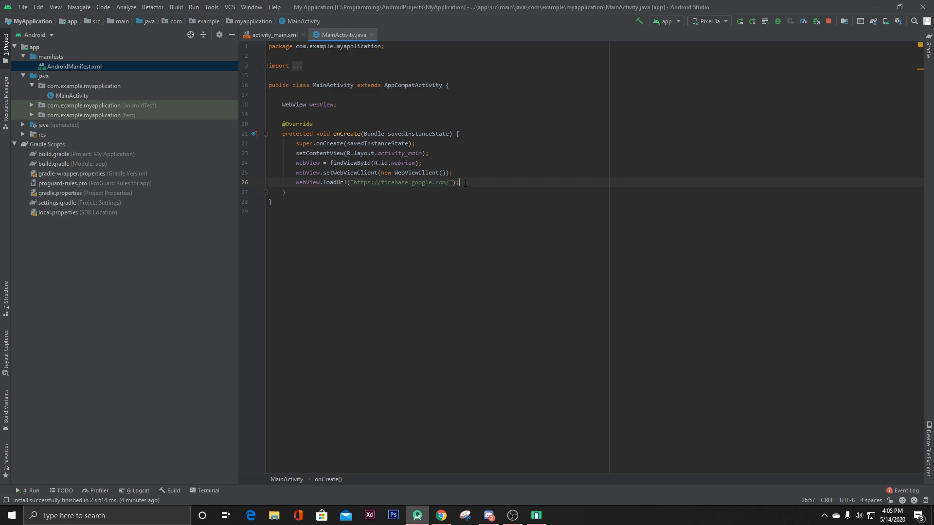
pyautogui.press('Enter')
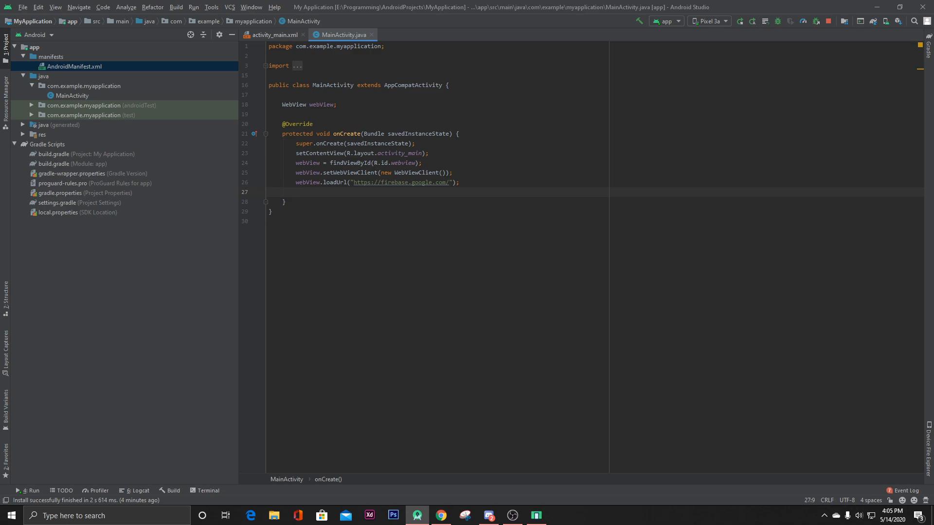
# Store the WebView's settings in WebSettings webSettings = webView.getSettings().
pyautogui.write('w')
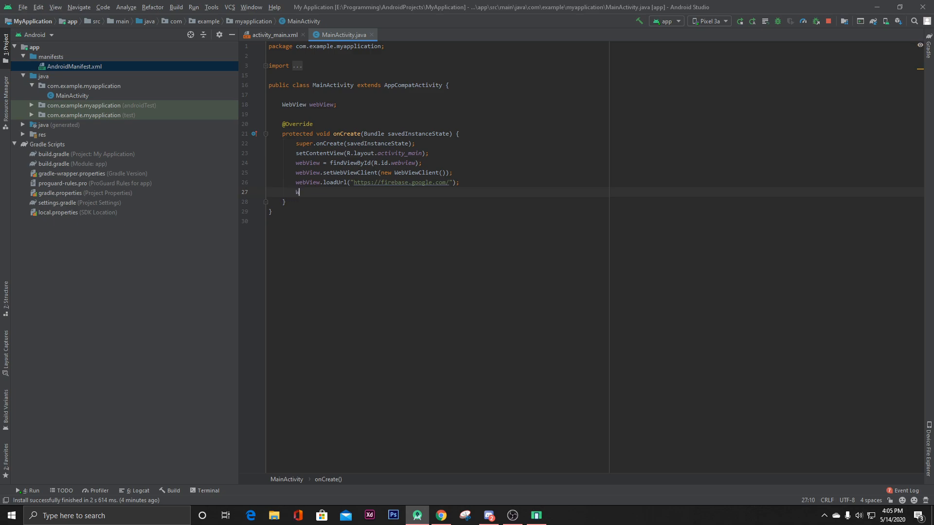
pyautogui.write('ebSettings')
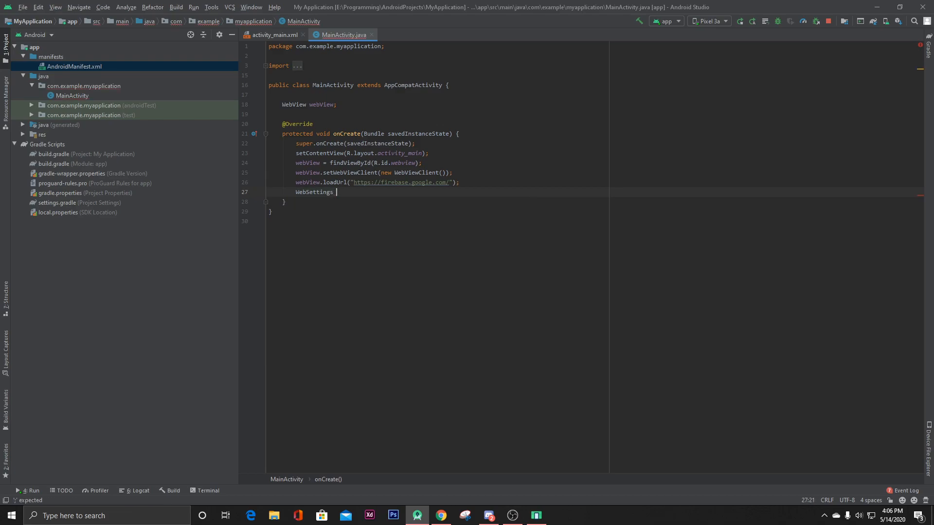
pyautogui.write('webSettings')
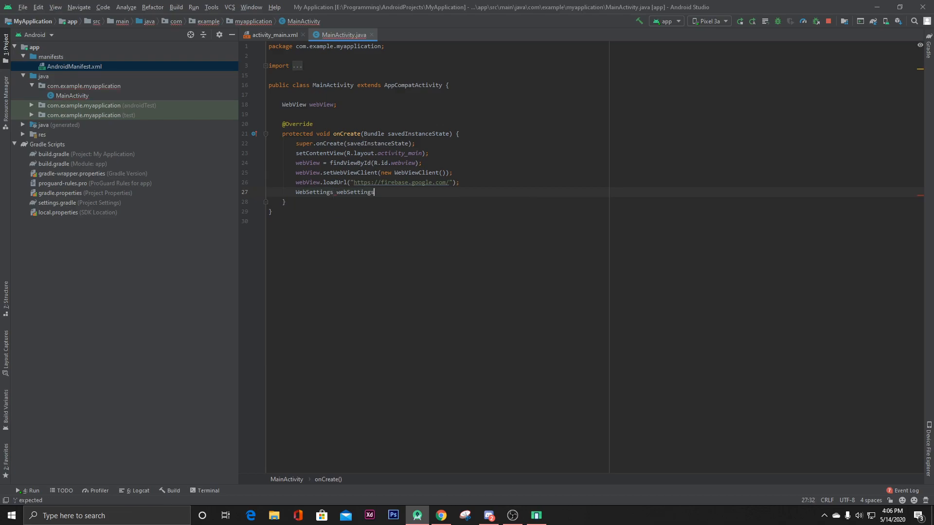
pyautogui.write('=')
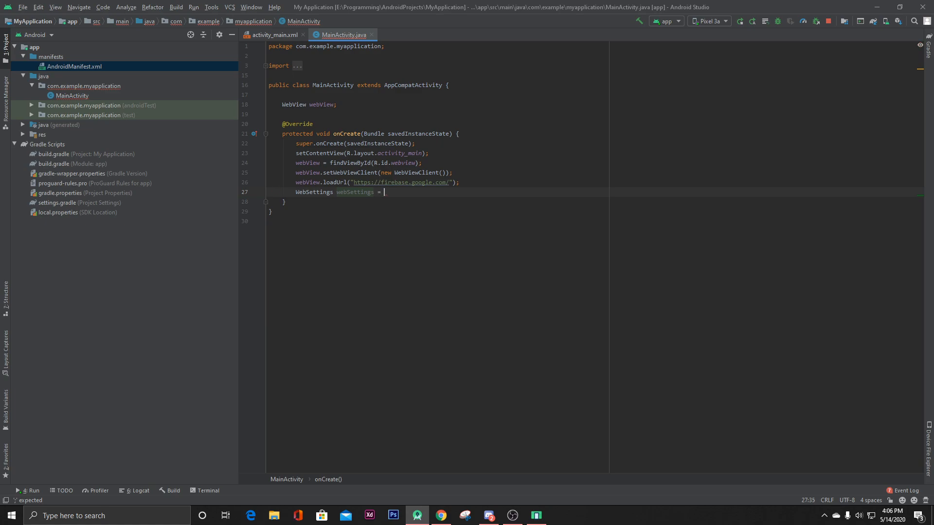
pyautogui.write('webView.')
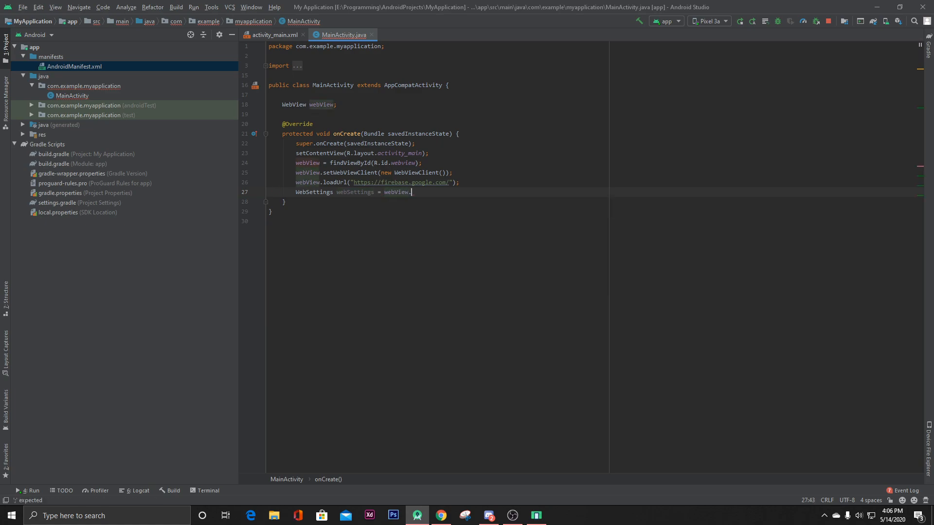
pyautogui.write('getSettings()')
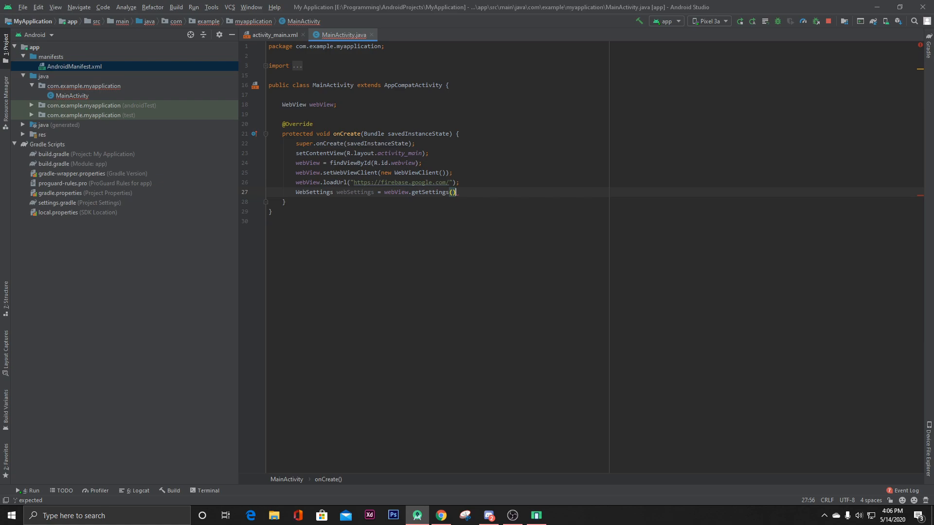
pyautogui.press('Enter')
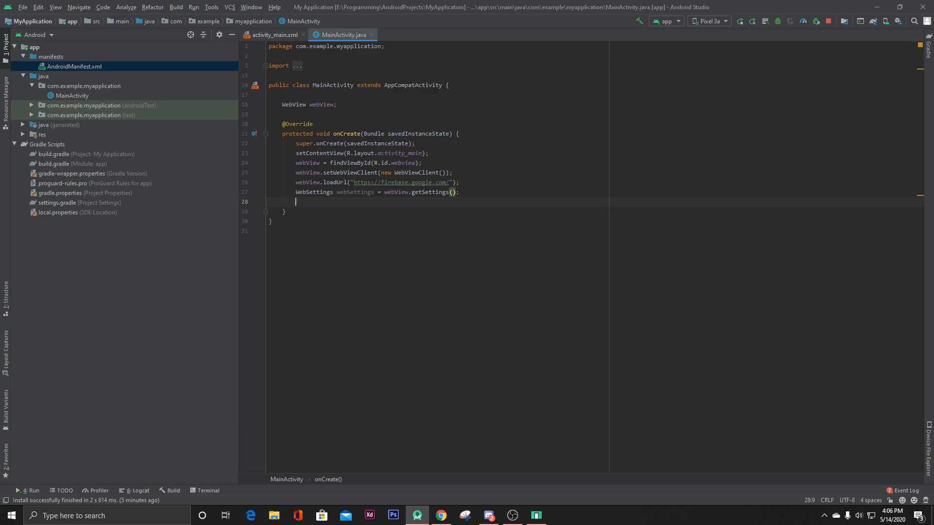
# Enable JavaScript with webSettings.setJavaScriptEnabled(true).
pyautogui.write('webSettings')
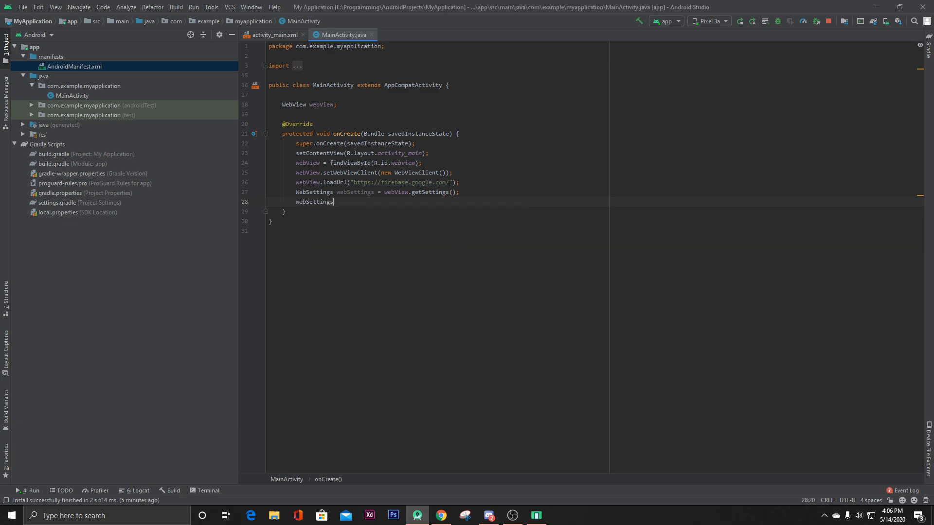
pyautogui.write('.')
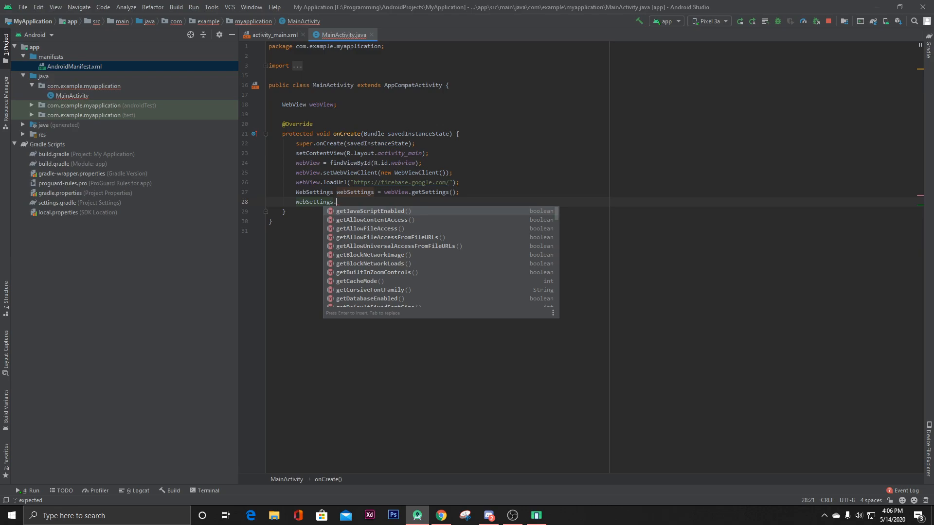
pyautogui.write('setJavaScriptEnabled();')
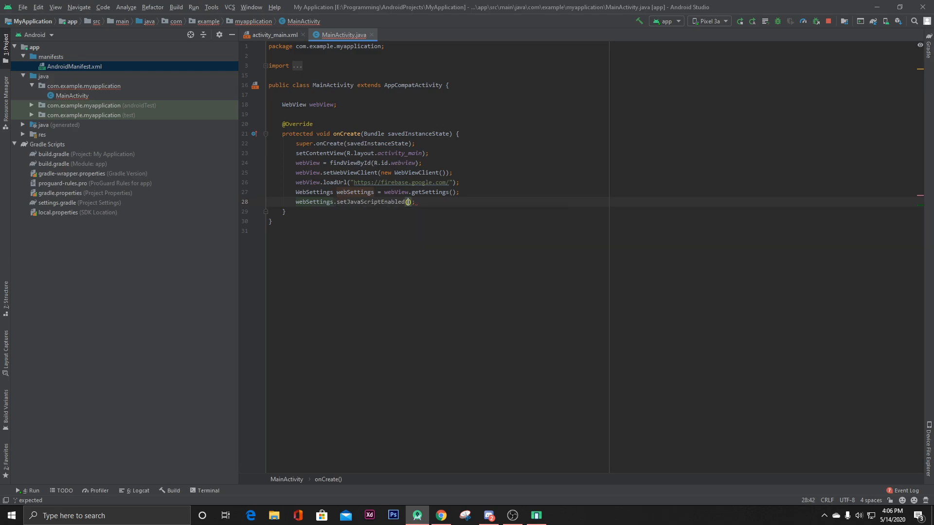
pyautogui.write('tr')
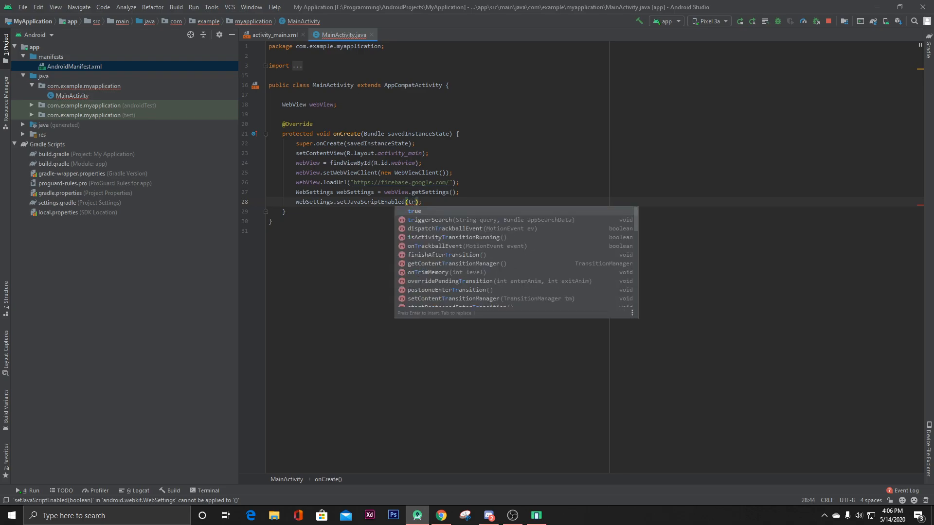
pyautogui.press('Enter')
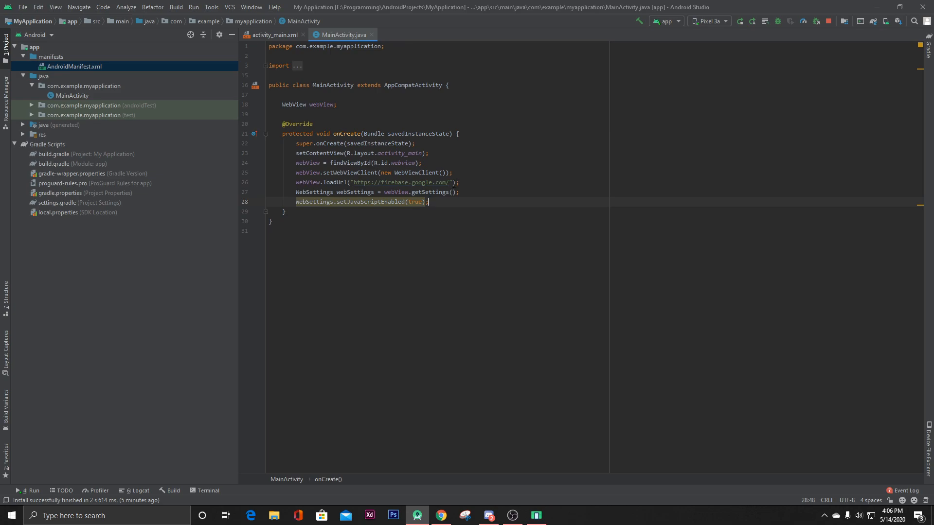
pyautogui.moveTo(774, 11)
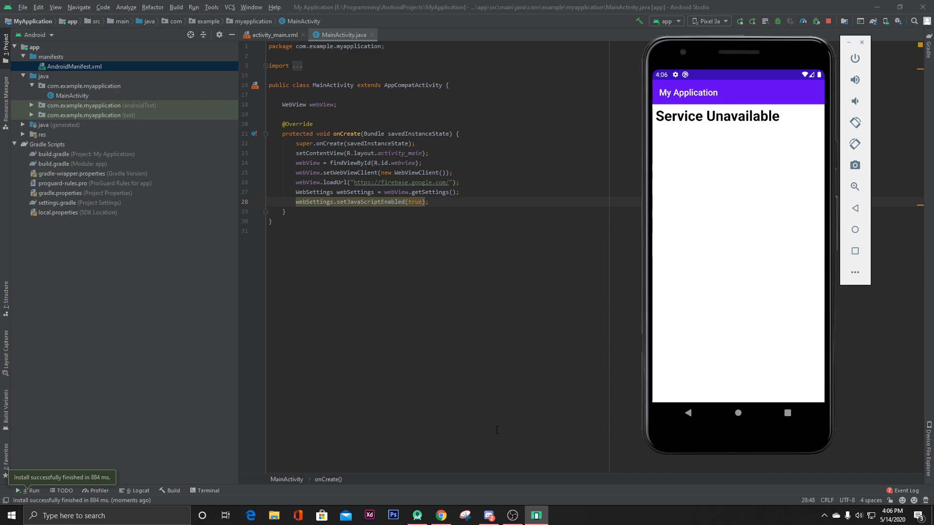
pyautogui.moveTo(743, 187)
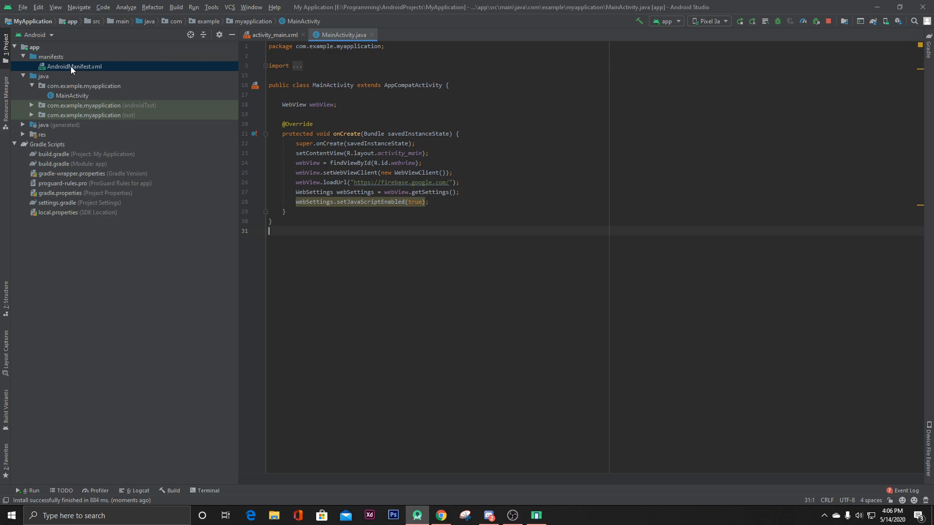
# Add the android.permission.INTERNET uses-permission to AndroidManifest.xml.
pyautogui.doubleClick(68, 66)
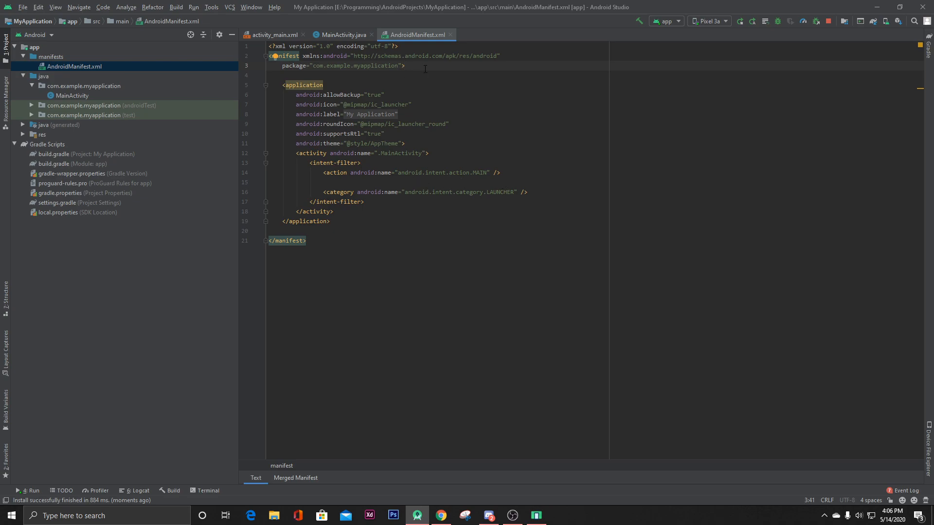
pyautogui.write('<uses-permission android:name="')
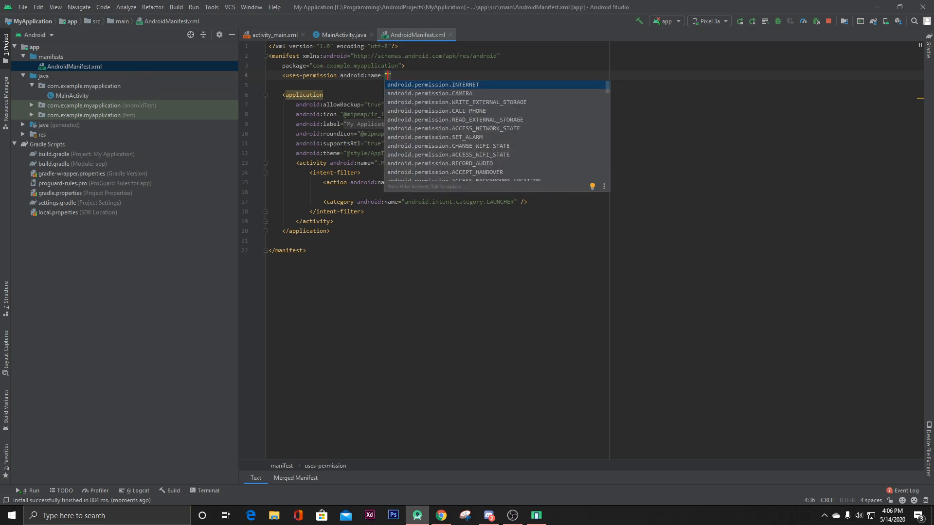
pyautogui.press('Enter')
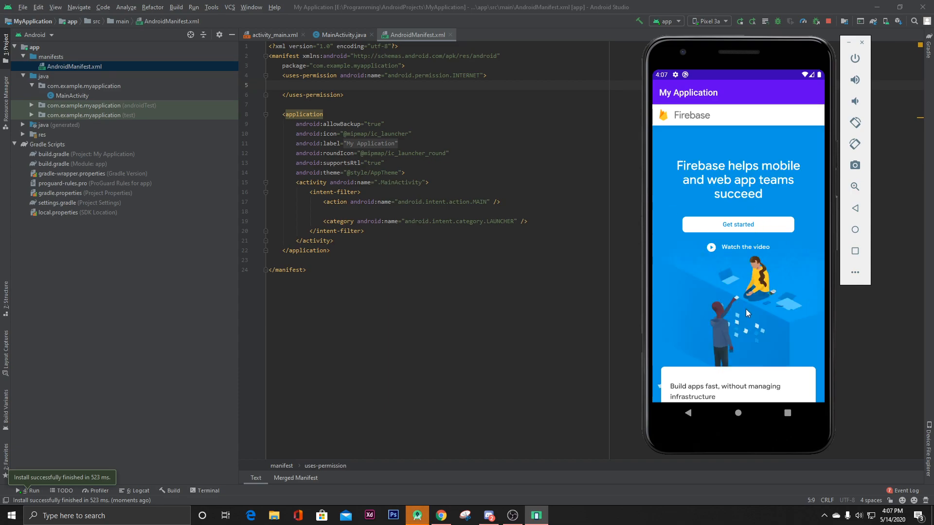
# Scroll the Firebase homepage in the app, visit Docs via the menu, then return to MainActivity.java.
pyautogui.scroll(-3)
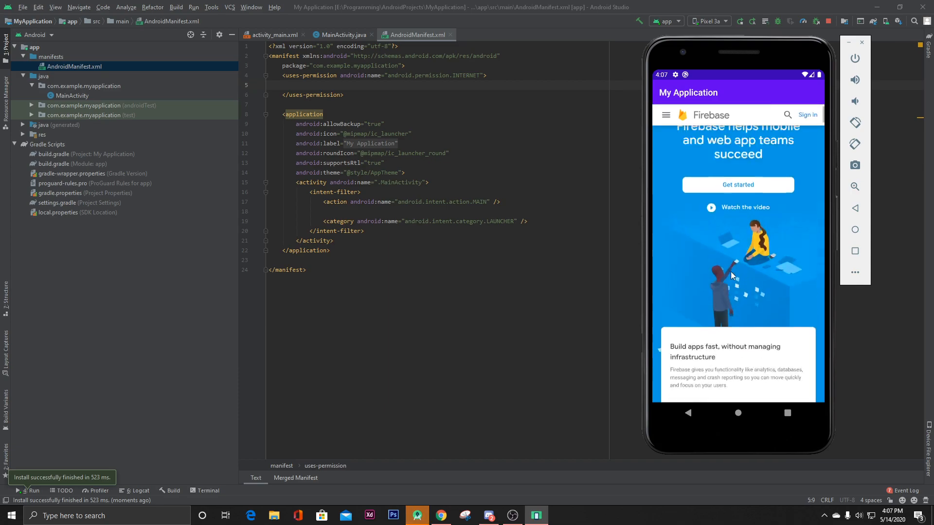
pyautogui.scroll(-3)
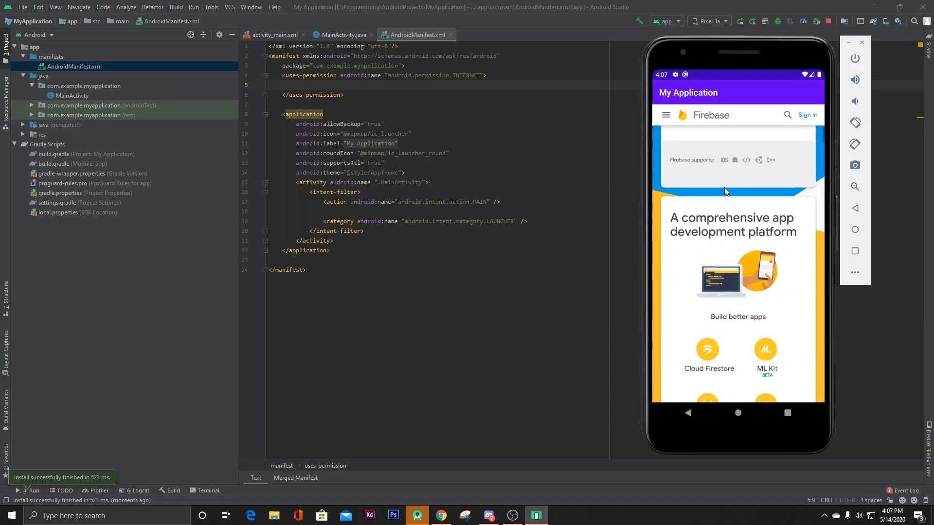
pyautogui.scroll(-3)
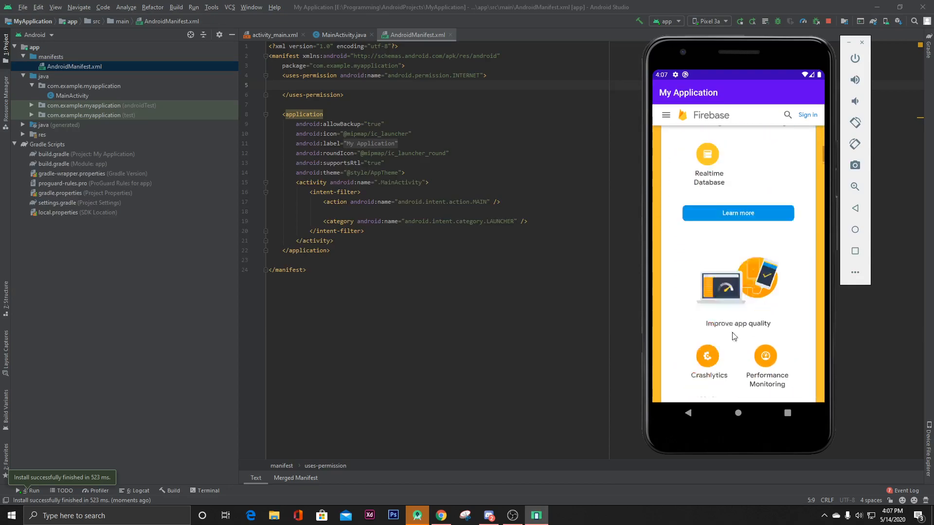
pyautogui.click(666, 115)
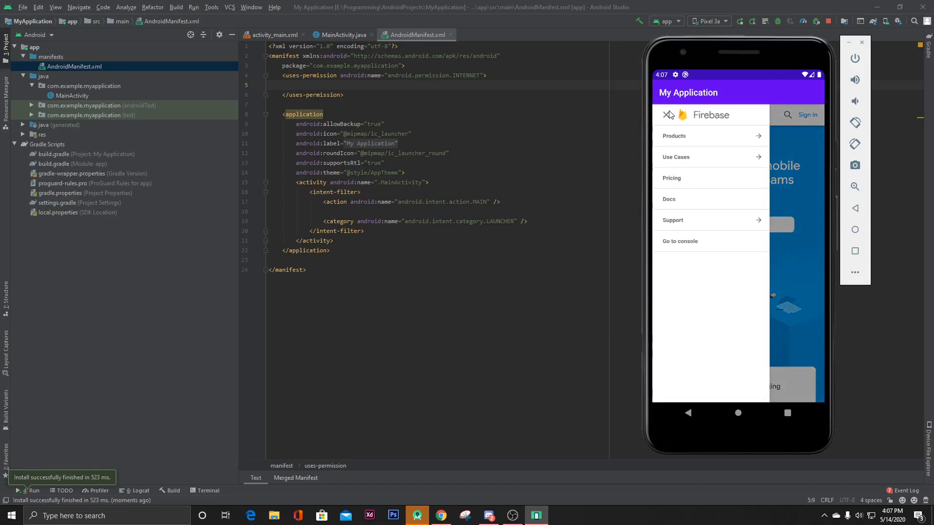
pyautogui.click(668, 114)
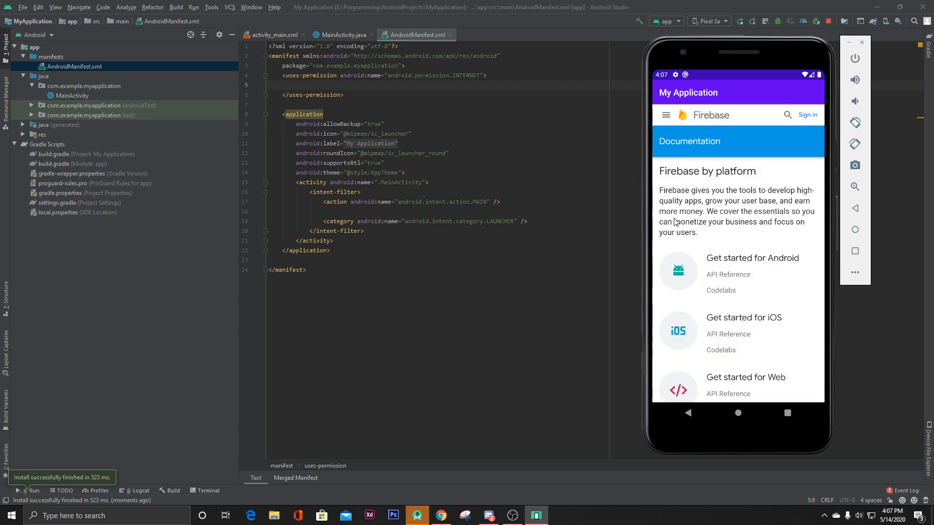
pyautogui.scroll(-3)
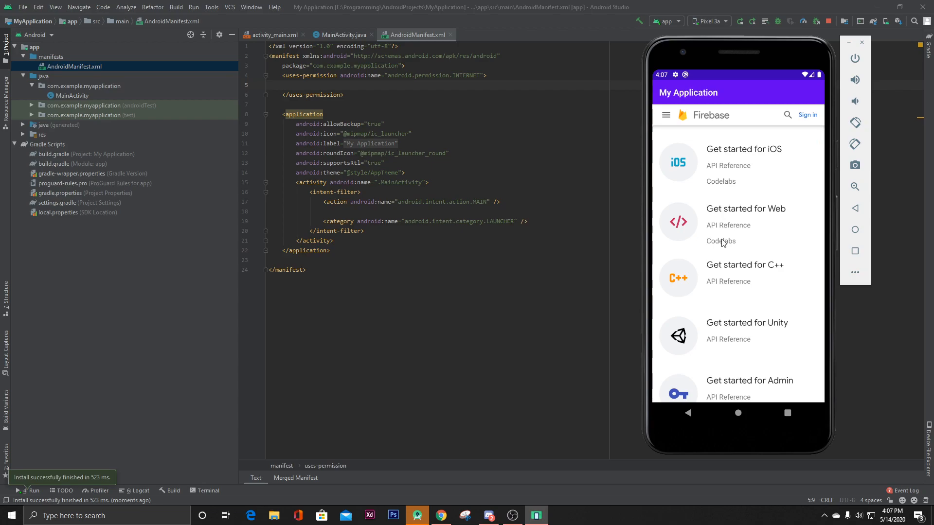
pyautogui.moveTo(737, 413)
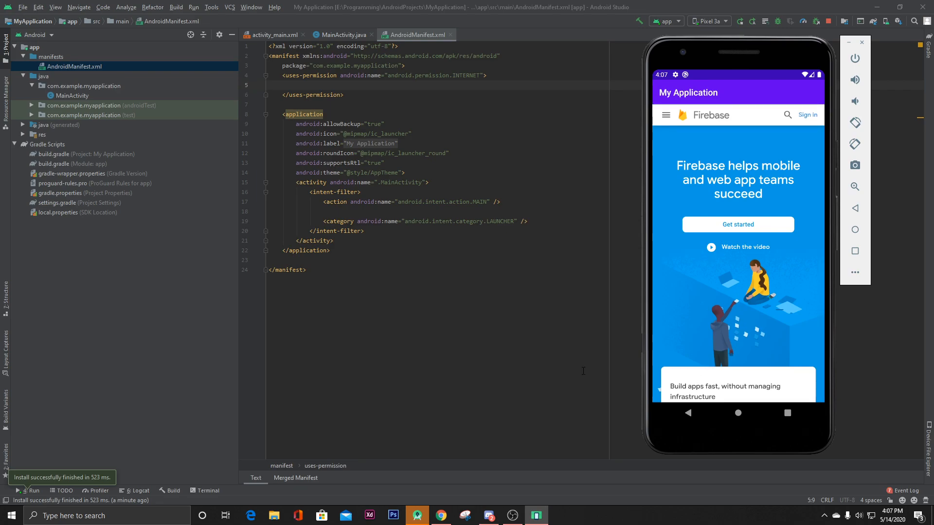
pyautogui.click(344, 34)
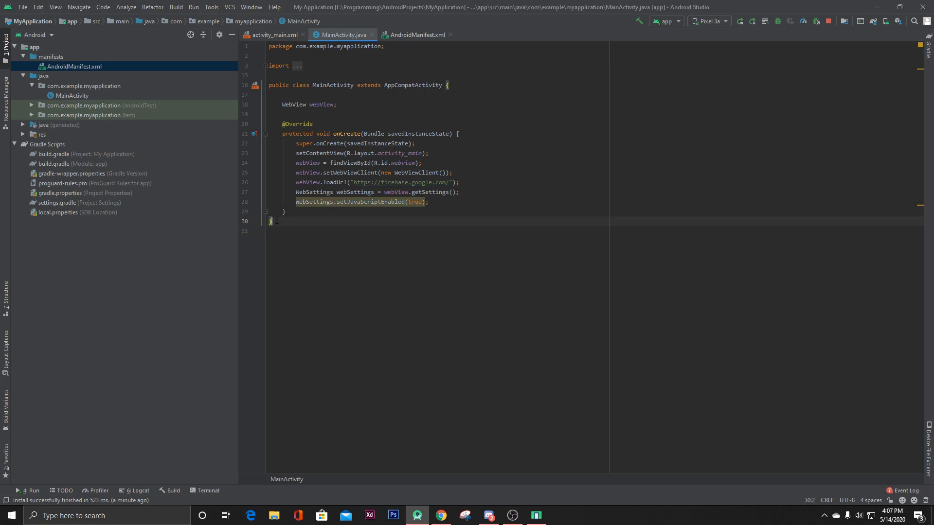
# Override onBackPressed in MainActivity below onCreate.
pyautogui.press('Enter')
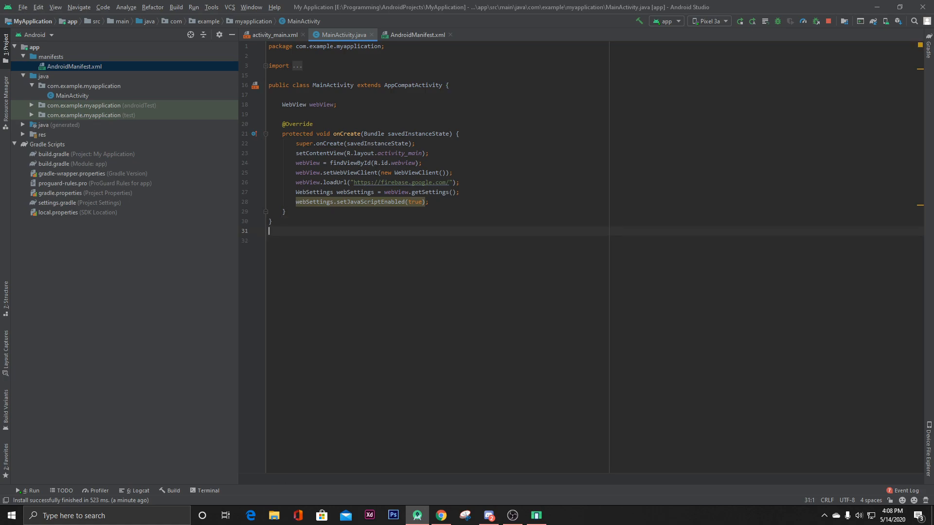
pyautogui.write('on')
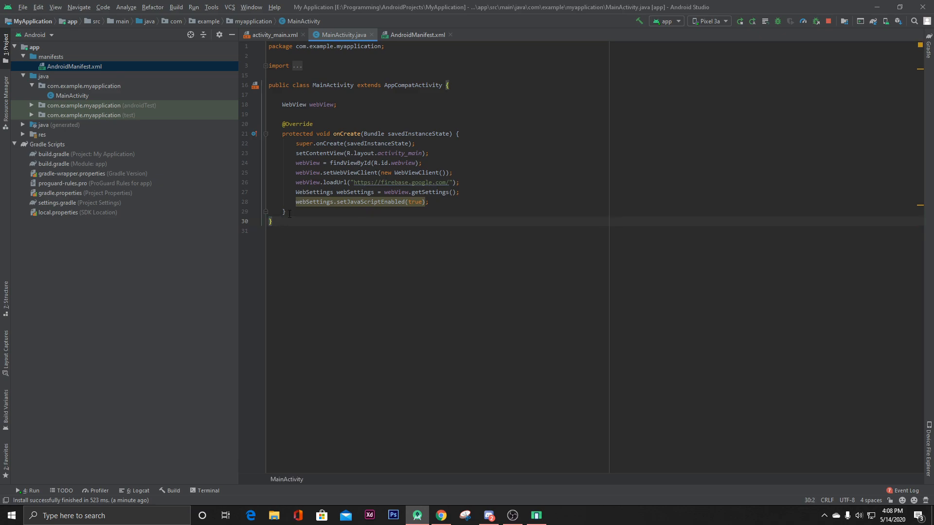
pyautogui.write('onb')
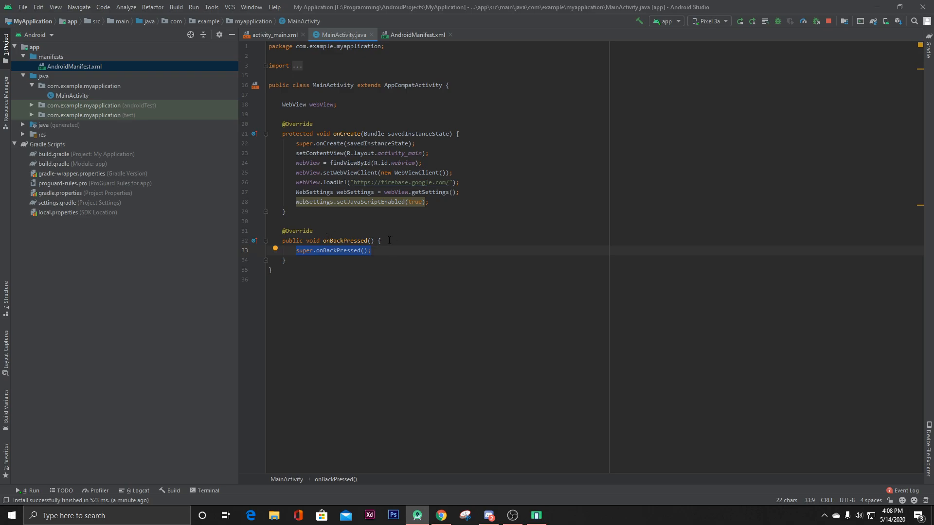
pyautogui.press('Enter')
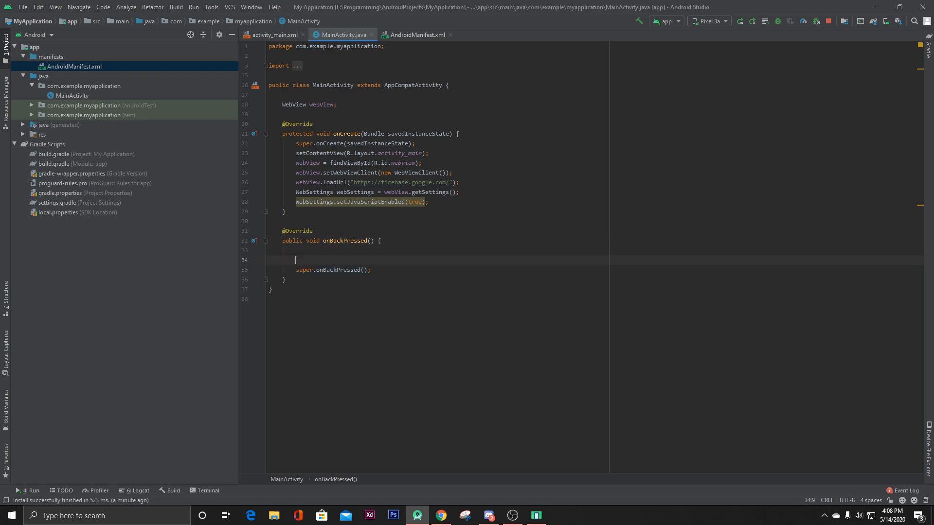
# Call webView.goBack() when webView.canGoBack() is true.
pyautogui.write('if ()')
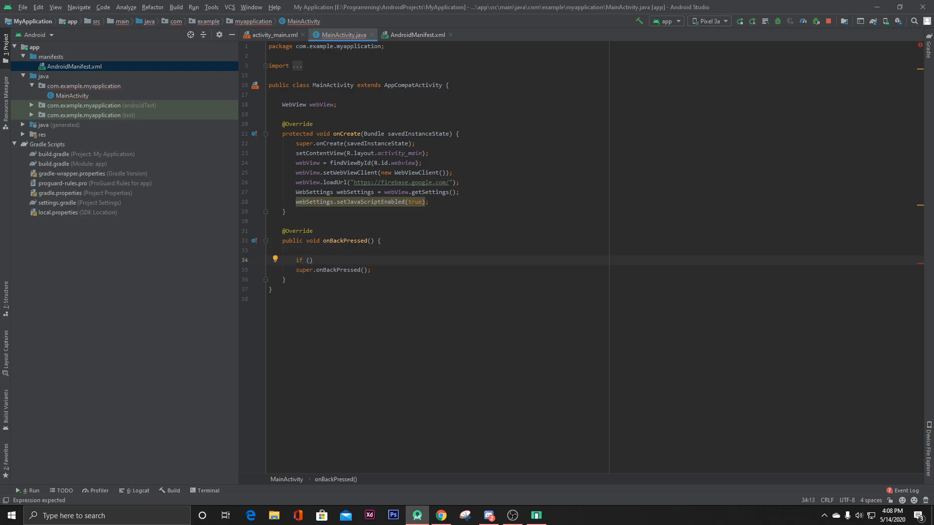
pyautogui.write('webView')
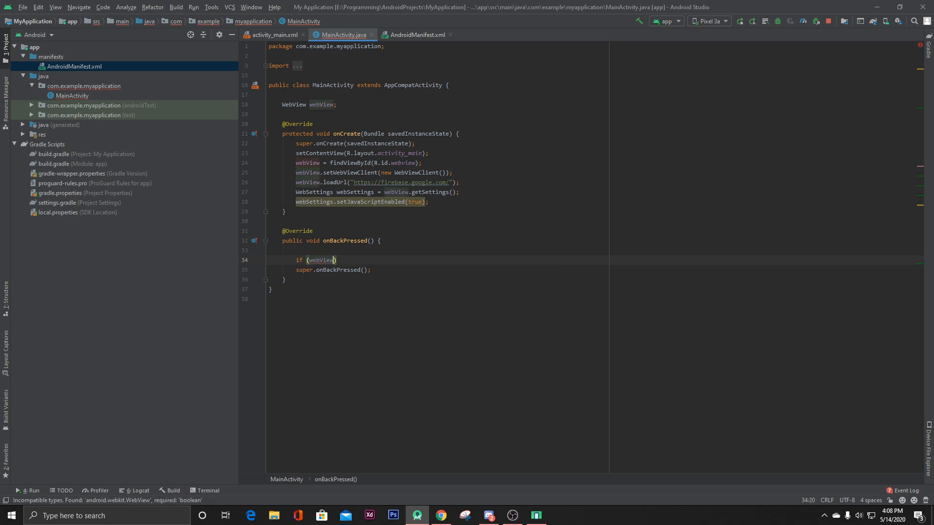
pyautogui.write('.ca')
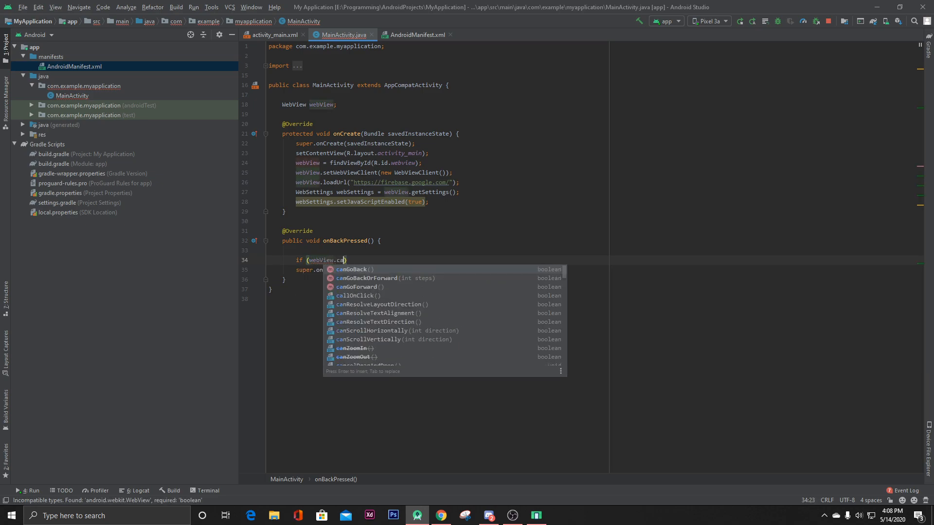
pyautogui.press('Enter')
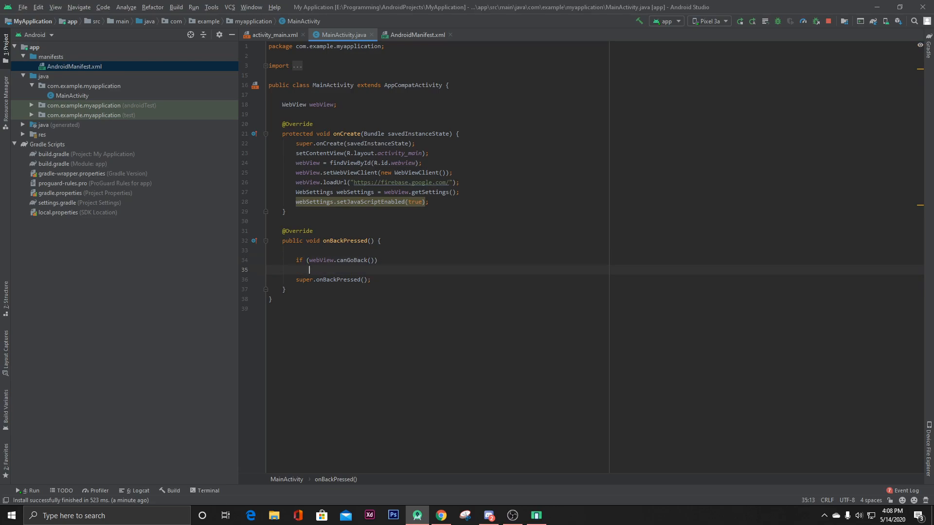
pyautogui.write('{')
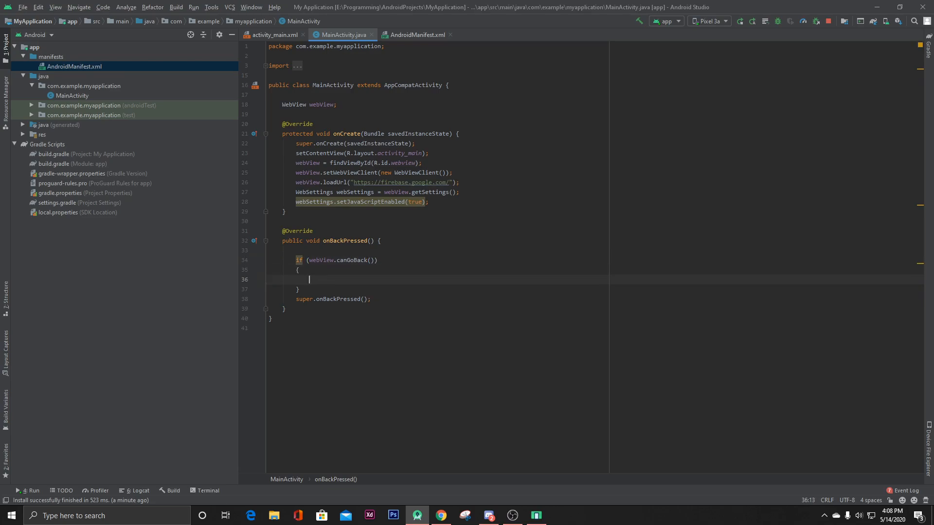
pyautogui.write('webView.go')
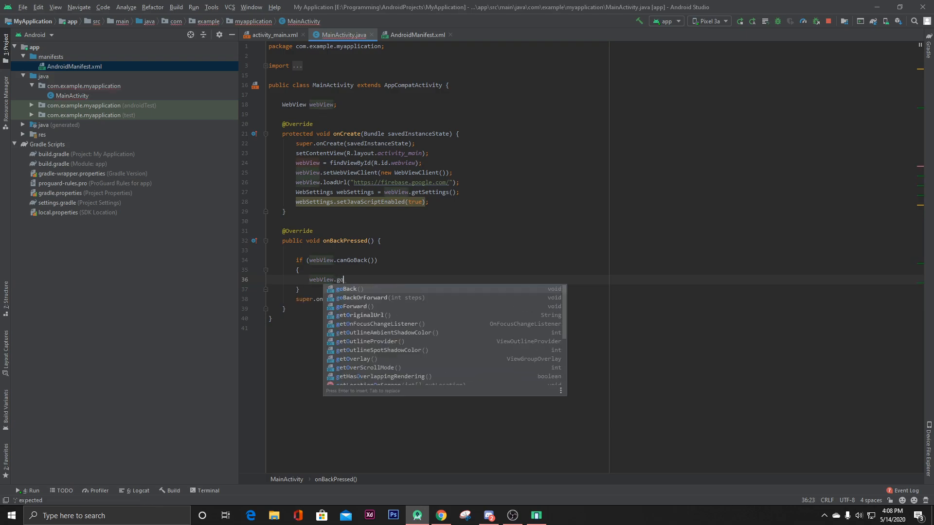
pyautogui.press('Enter')
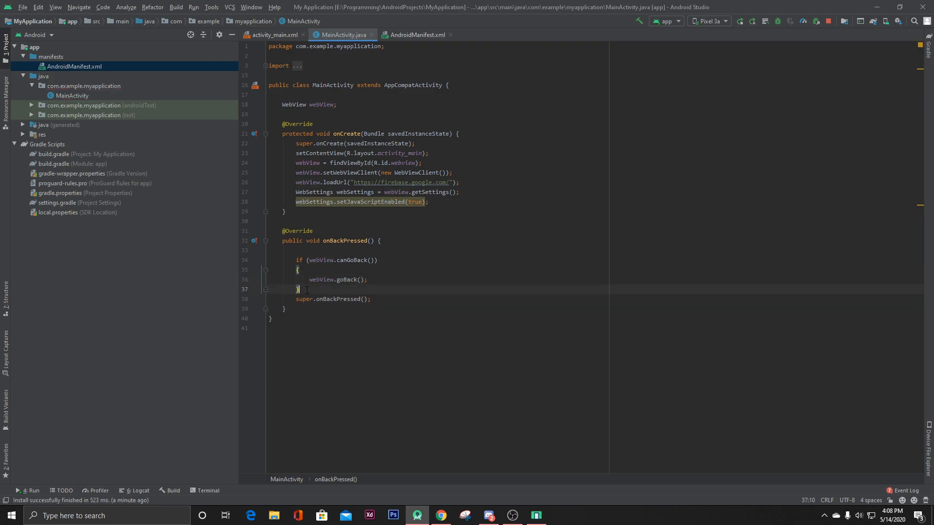
# Move super.onBackPressed() into the else branch.
pyautogui.write('else')
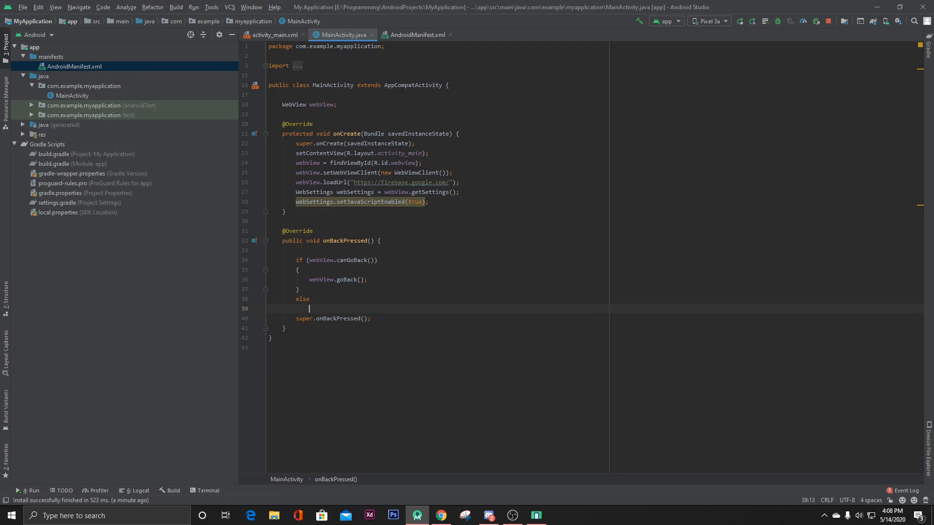
pyautogui.write('{')
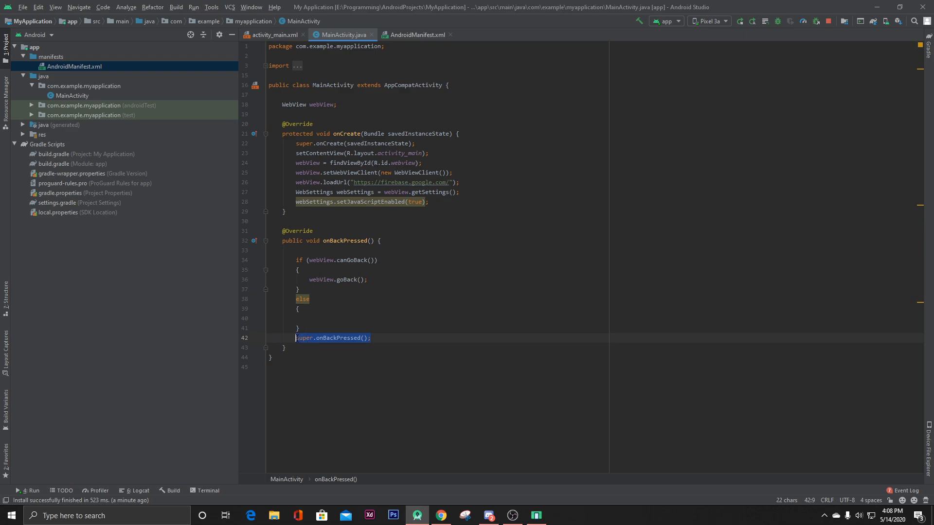
pyautogui.press('Delete')
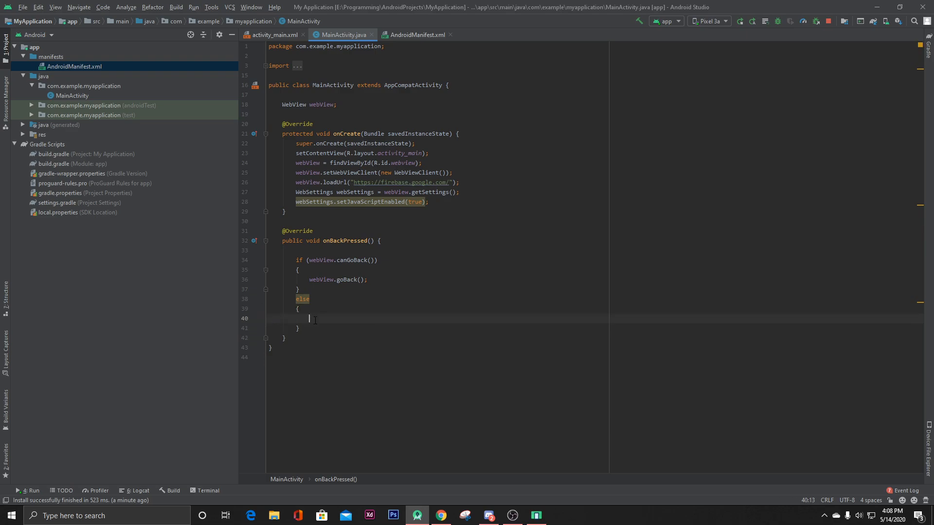
pyautogui.write('super.onBackPressed();')
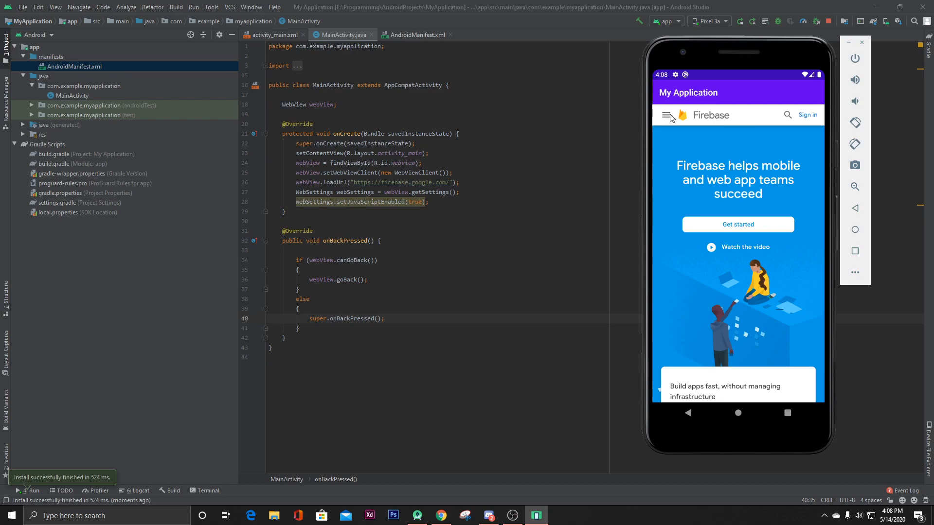
# In the rerun app, open the Firebase documentation and scroll through it.
pyautogui.click(666, 115)
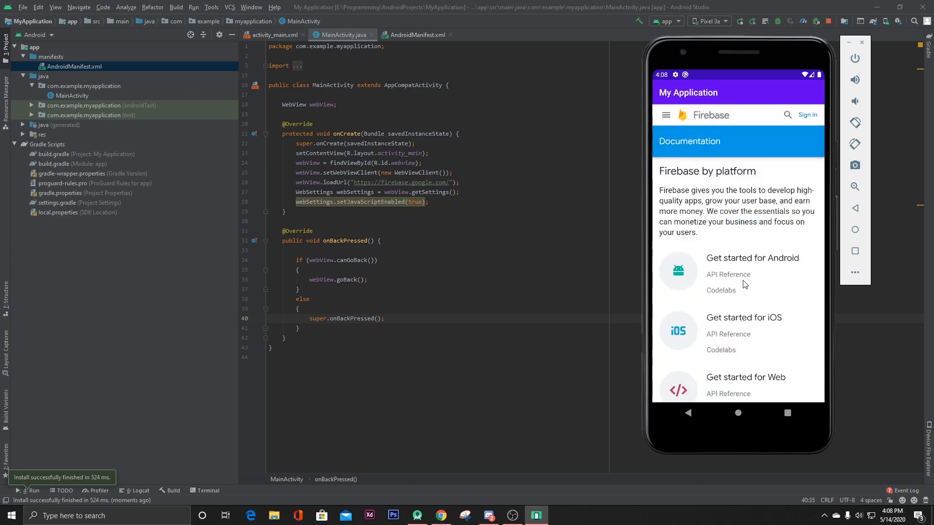
pyautogui.scroll(-3)
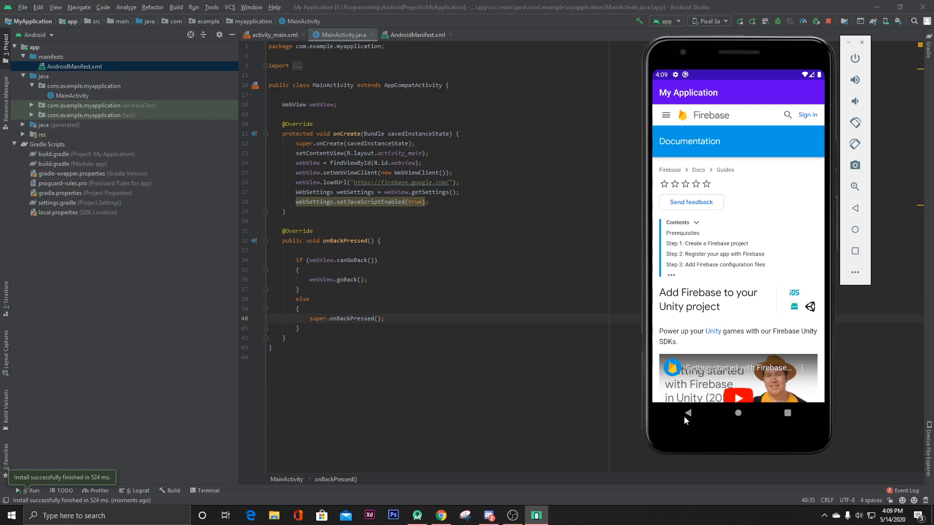
pyautogui.scroll(-3)
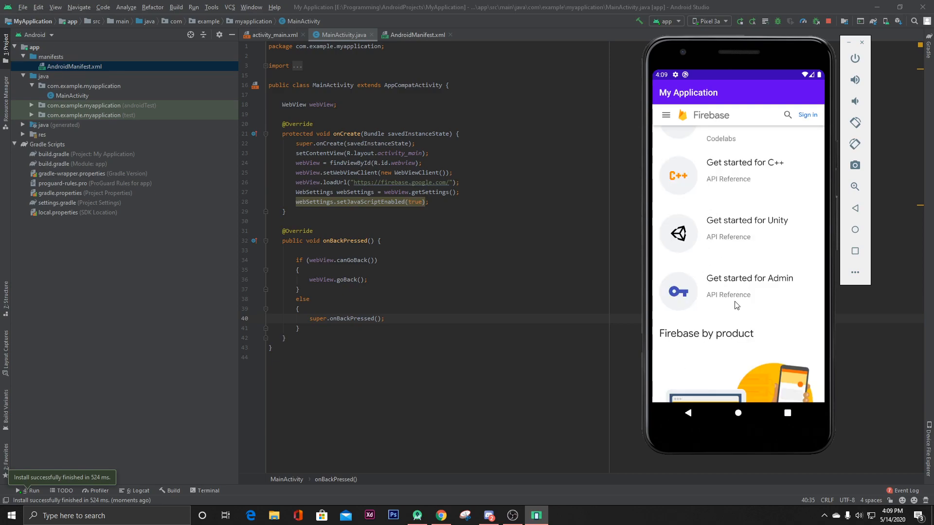